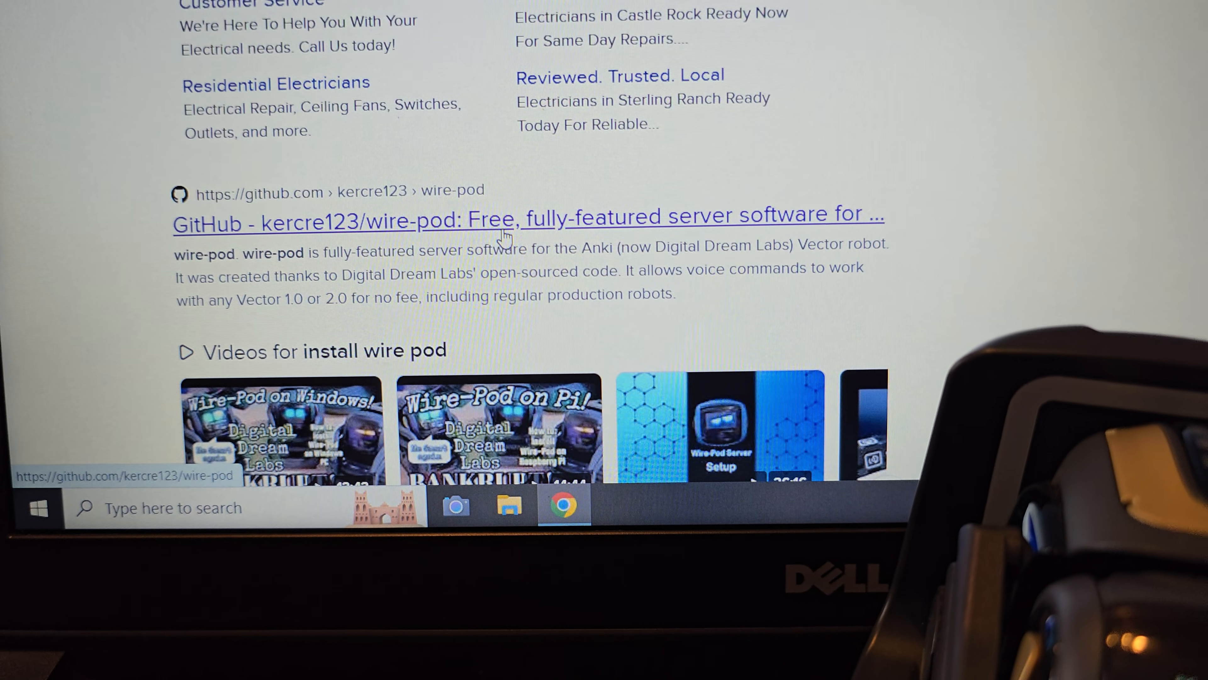
- Open the kercre123/wire-pod repository from the results and reach the README's Installation section
left_click(506, 236)
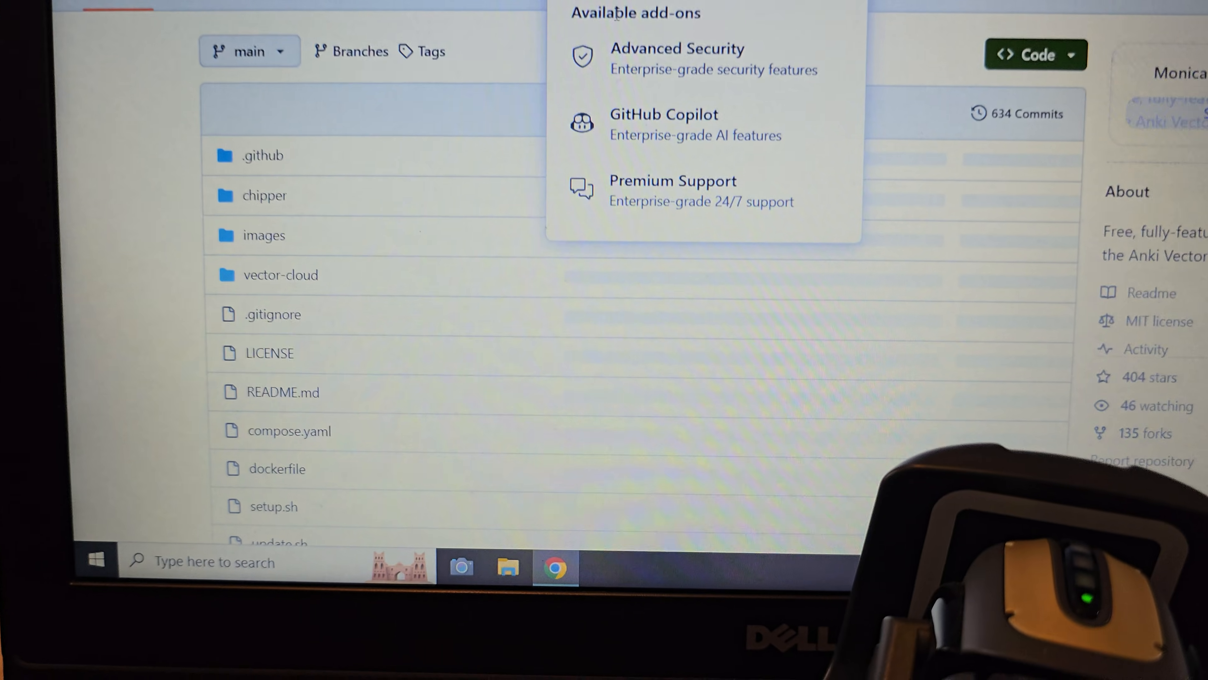
scroll("down", 3)
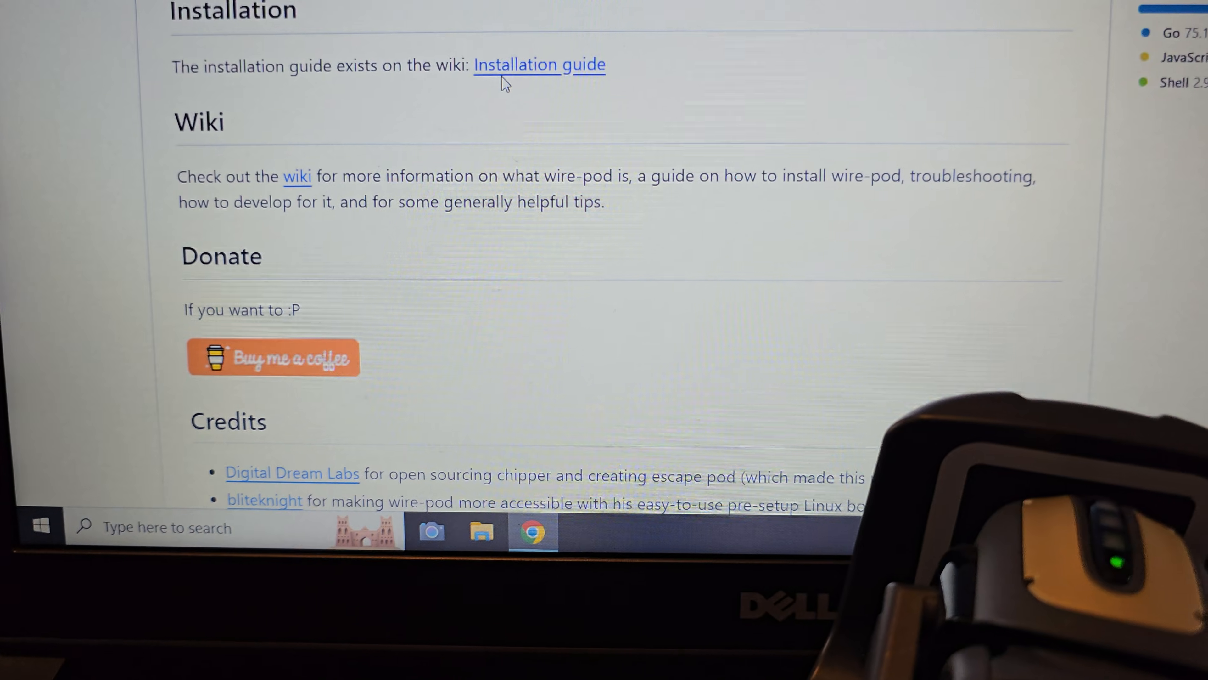
- Follow the 'Installation guide' link to the wiki and scroll through the requirements to 'Preparing the bot'
left_click(517, 65)
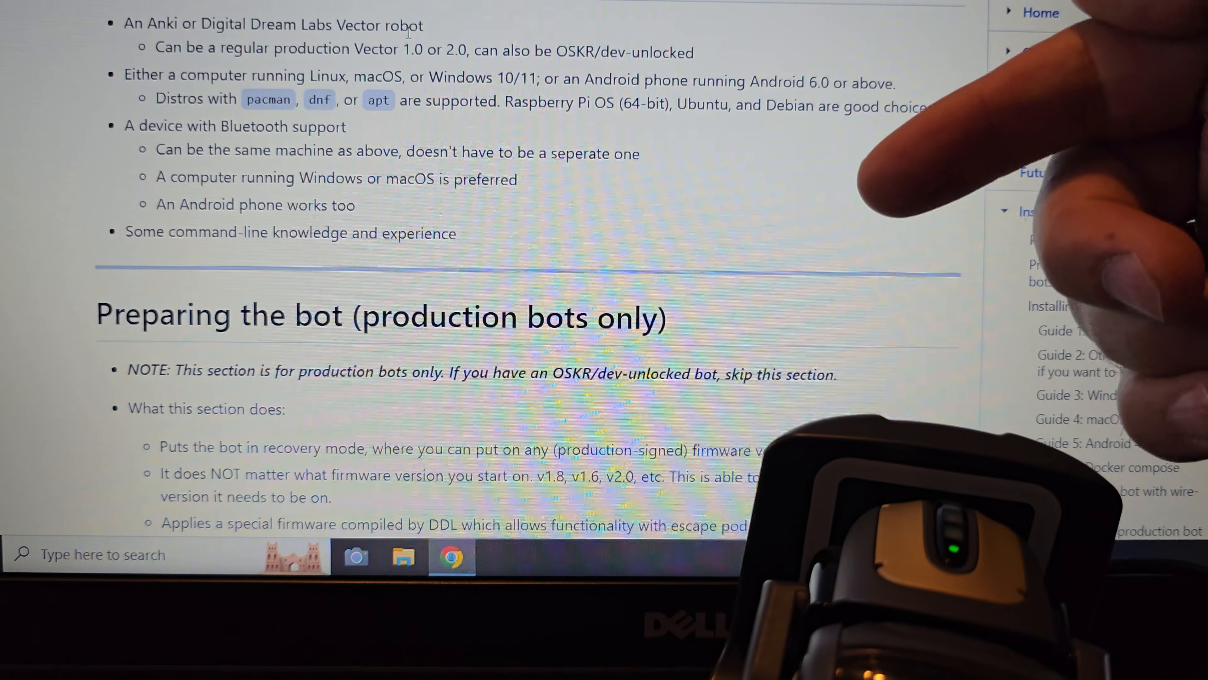
scroll("down", 3)
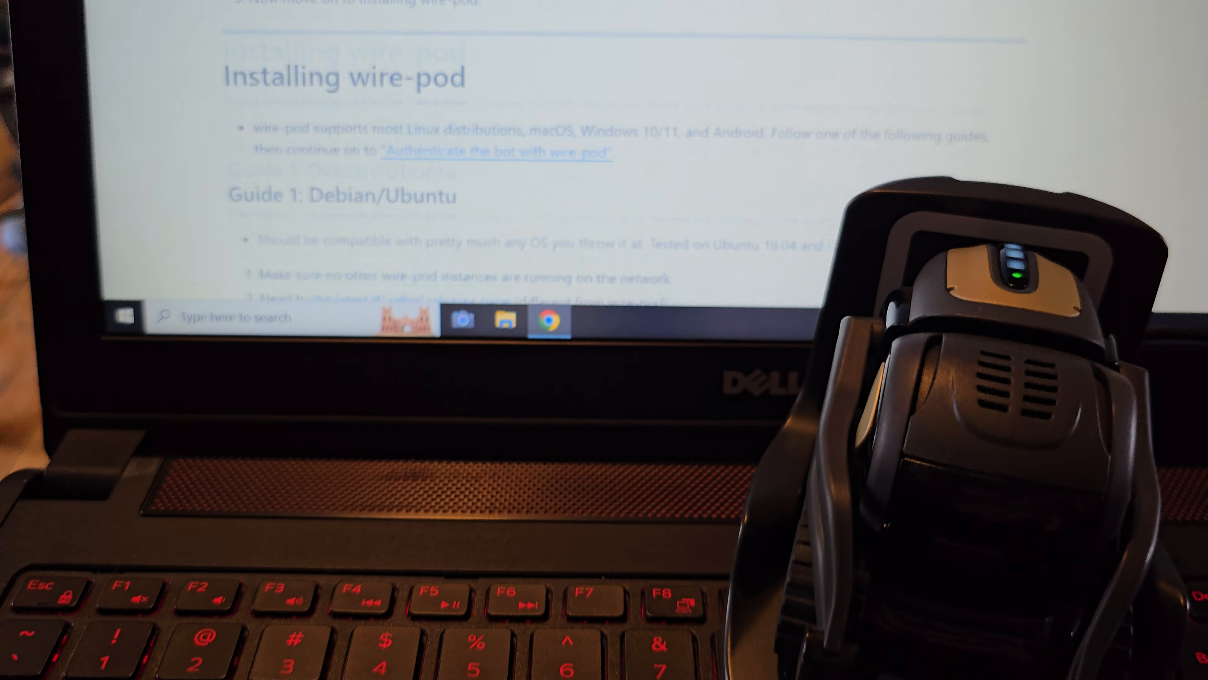
- Scroll to 'Installing wire-pod' and Guide 1: Debian/Ubuntu with the git install and clone steps
scroll("down", 3)
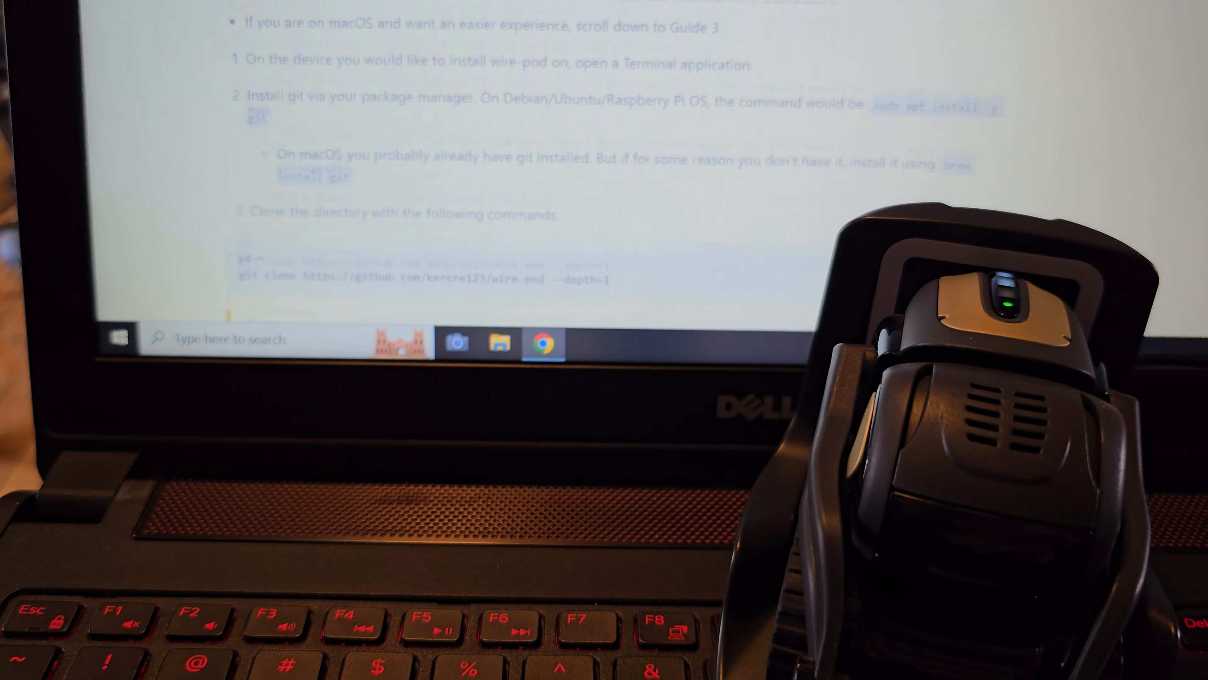